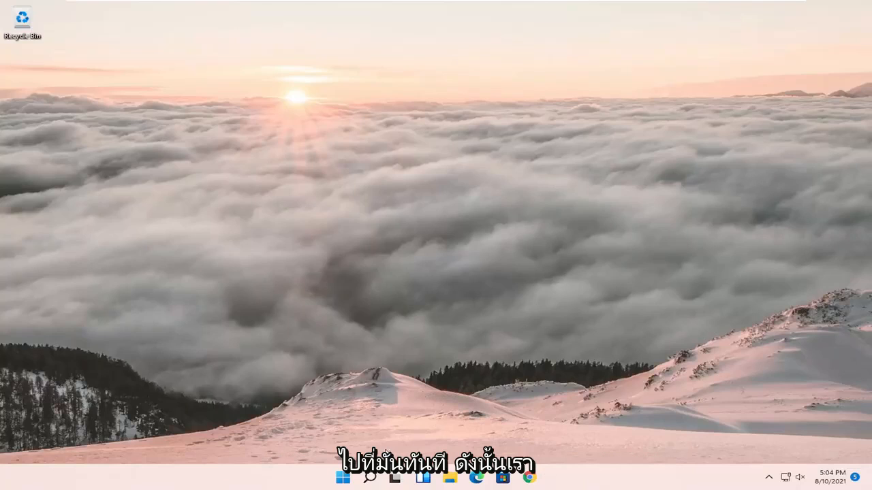
# Step: Find and launch Control Panel from Start search using 'control panel'
pyautogui.click(371, 477)
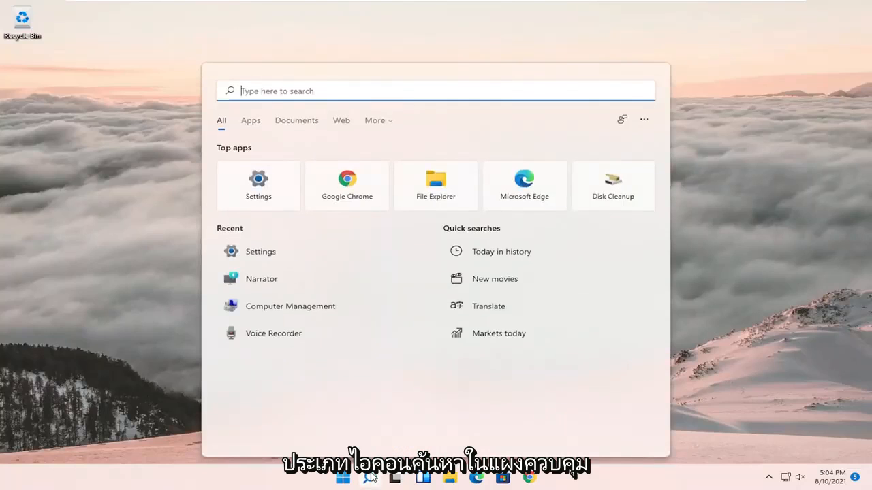
pyautogui.write('control panel')
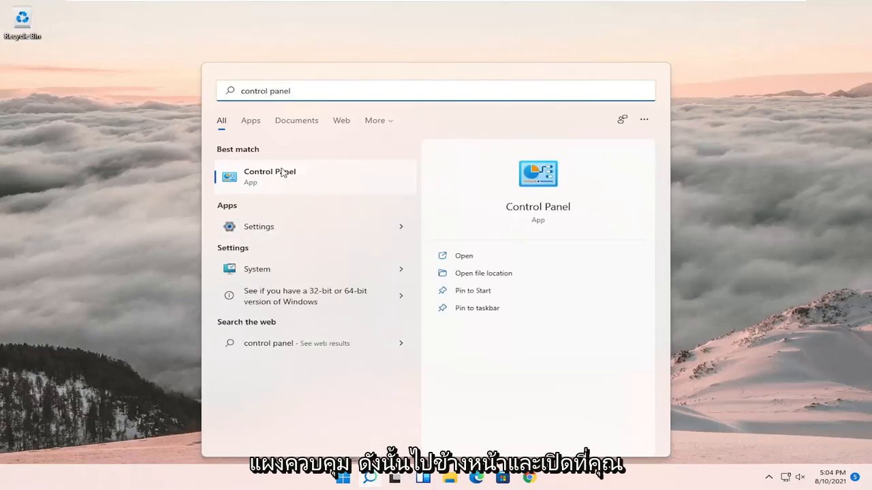
pyautogui.click(270, 176)
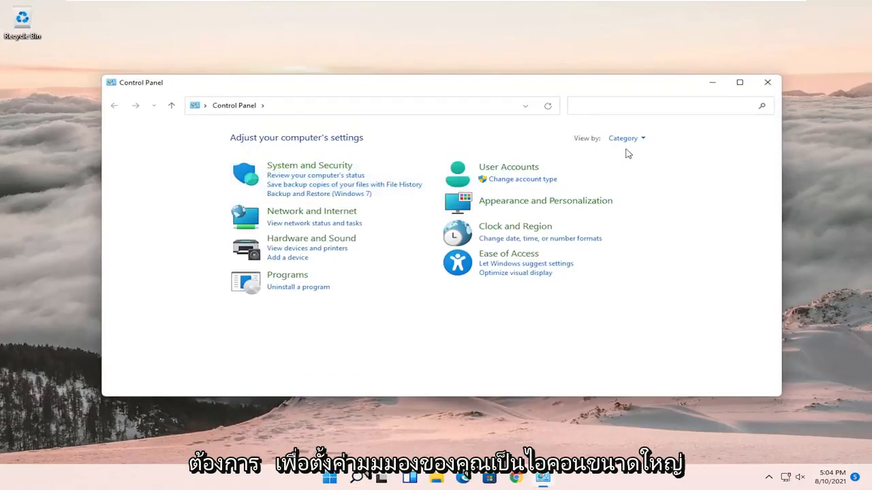
# Step: Switch Control Panel to Large icons and enter the Ease of Access Center's settings list
pyautogui.click(625, 137)
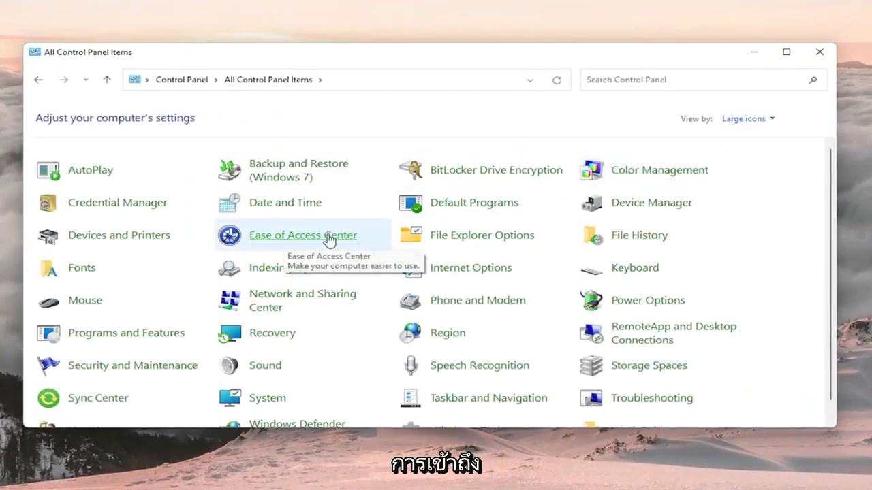
pyautogui.click(302, 234)
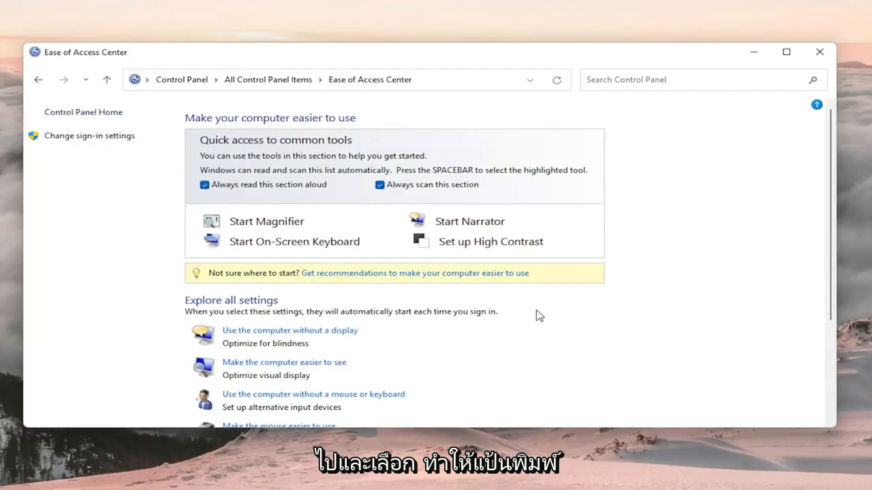
pyautogui.scroll(-3)
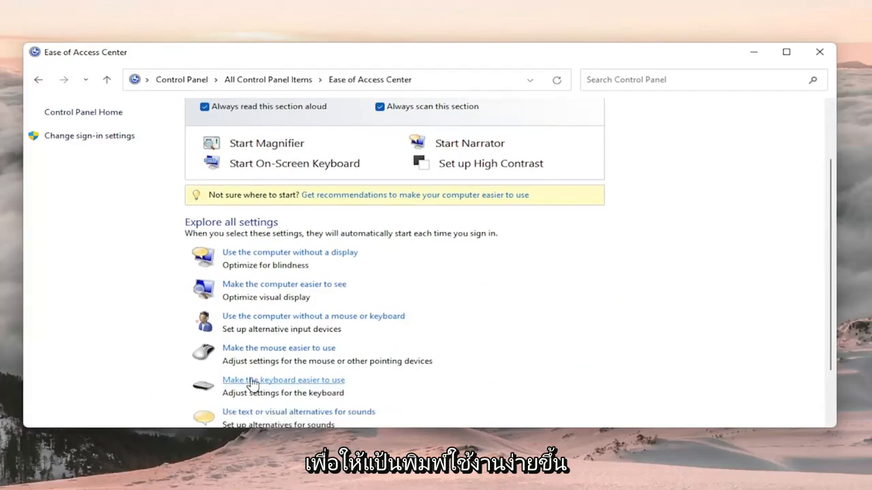
# Step: In 'Make the keyboard easier to use', toggle 'Turn on Sticky Keys' on and back off
pyautogui.click(283, 379)
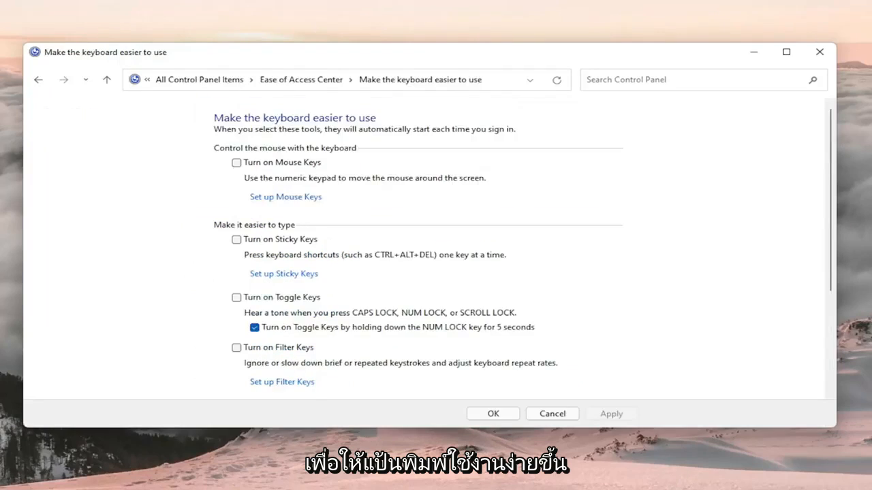
pyautogui.click(237, 239)
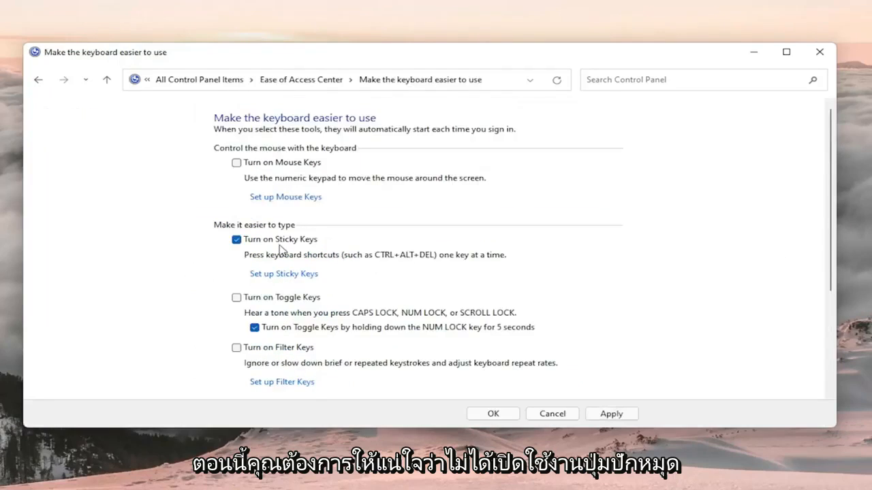
pyautogui.click(237, 240)
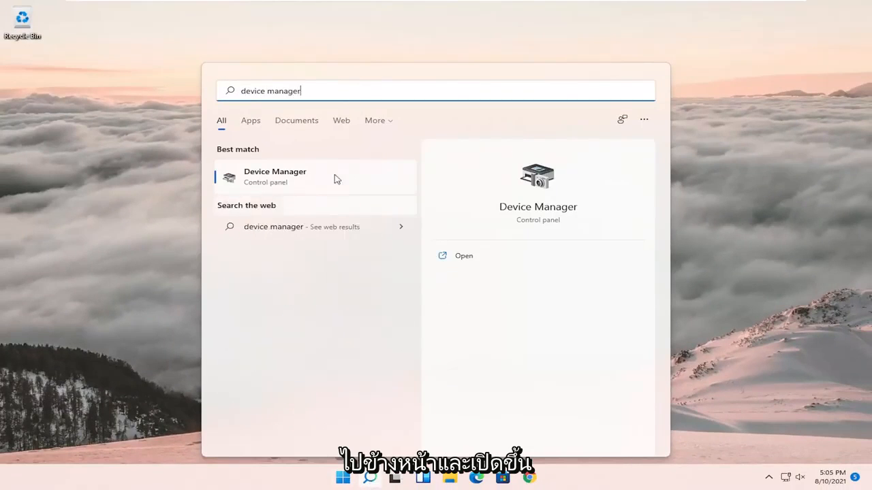
# Step: Launch Device Manager and start Update driver on the Standard PS/2 Keyboard
pyautogui.click(275, 177)
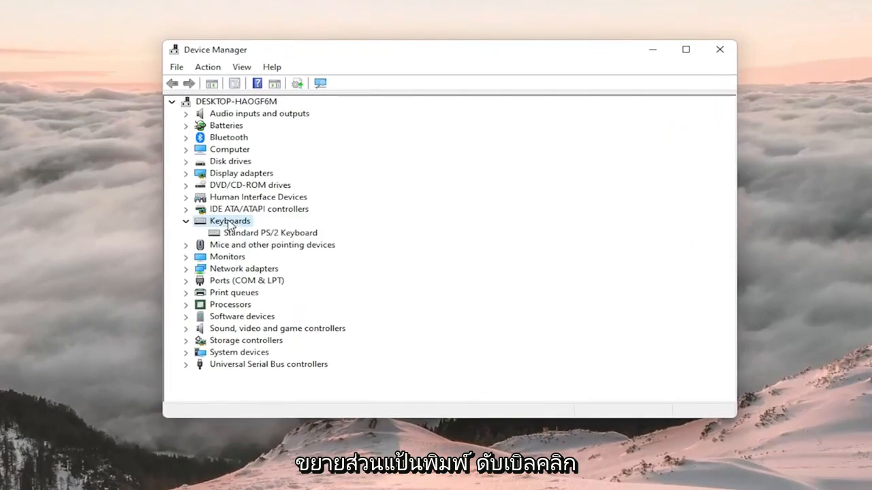
pyautogui.click(269, 232)
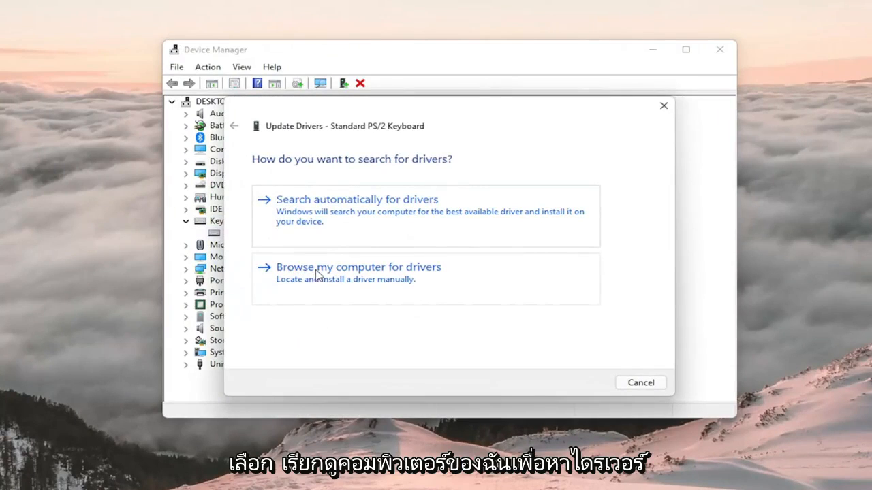
# Step: Reinstall the Standard PS/2 Keyboard driver by picking it from the local driver list, then close the wizard
pyautogui.click(357, 267)
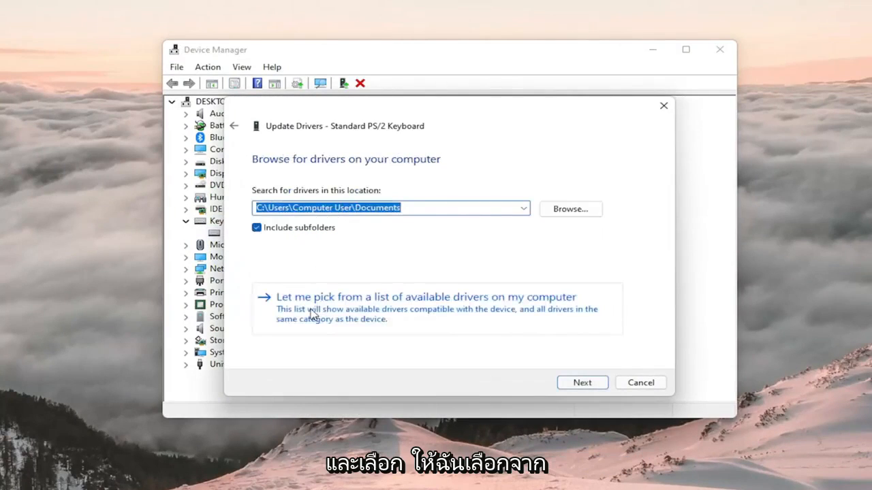
pyautogui.click(425, 297)
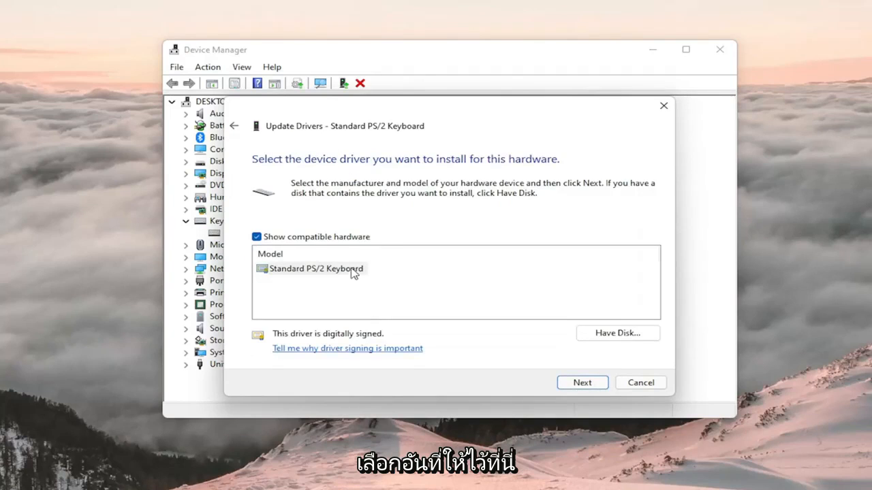
pyautogui.click(582, 381)
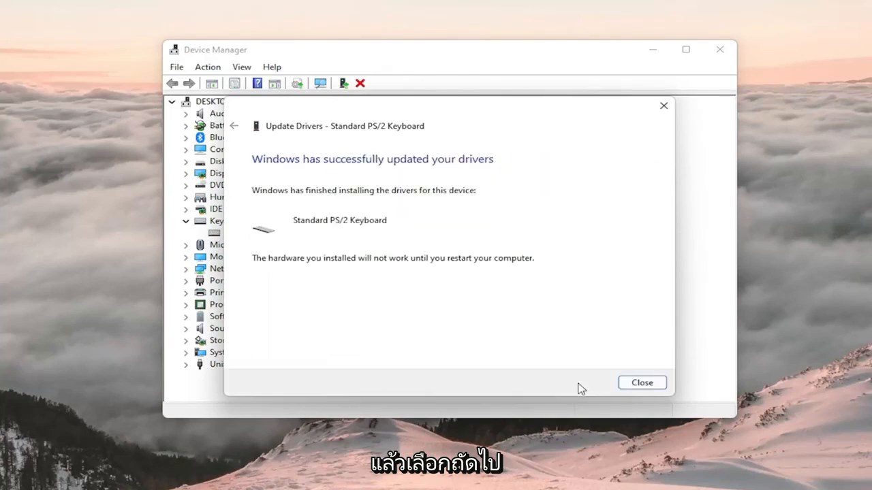
pyautogui.click(641, 381)
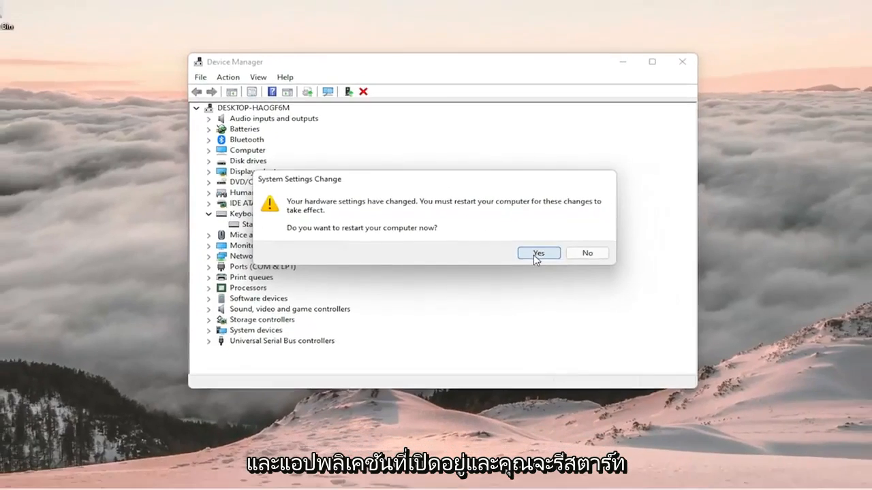
# Step: Confirm Yes in the System Settings Change dialog to restart the computer
pyautogui.click(537, 252)
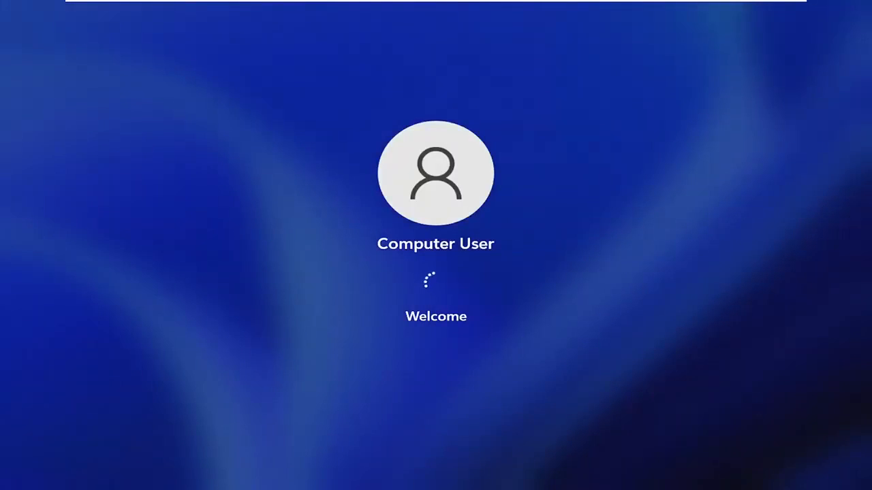